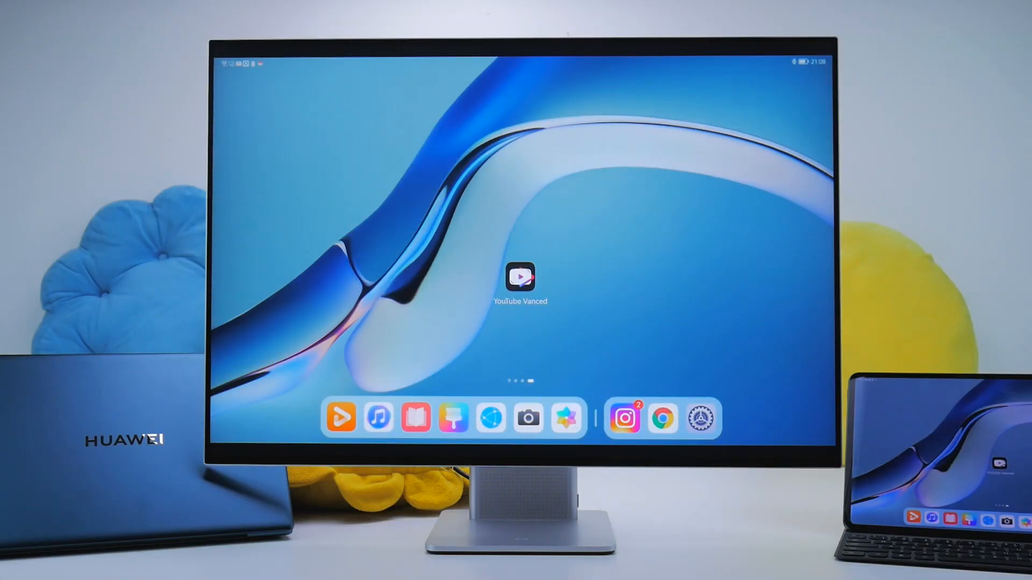
- Swipe between home screen pages until the first page with the clock widget shows
scroll("right", 3)
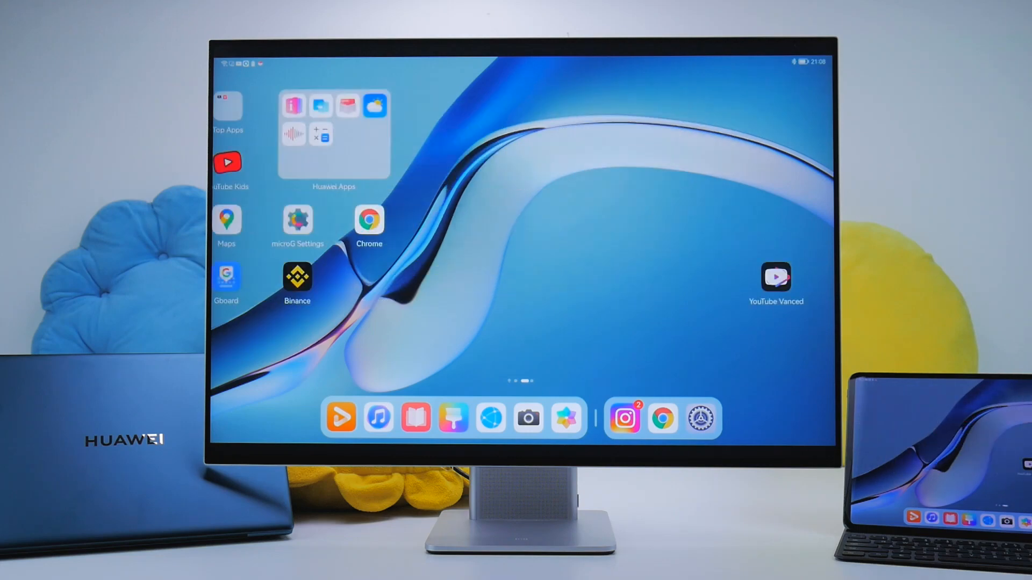
scroll("left", 3)
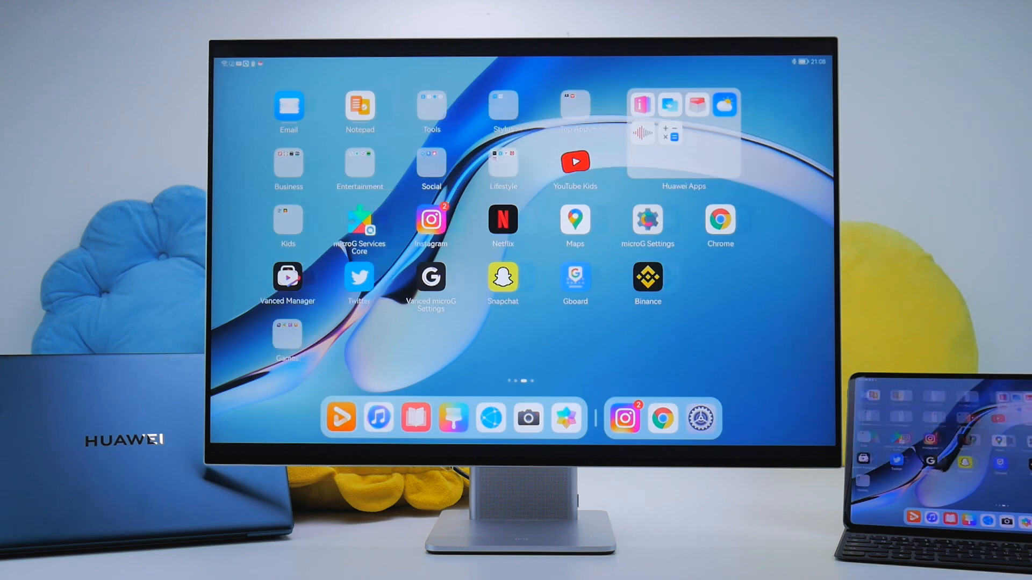
scroll("right", 3)
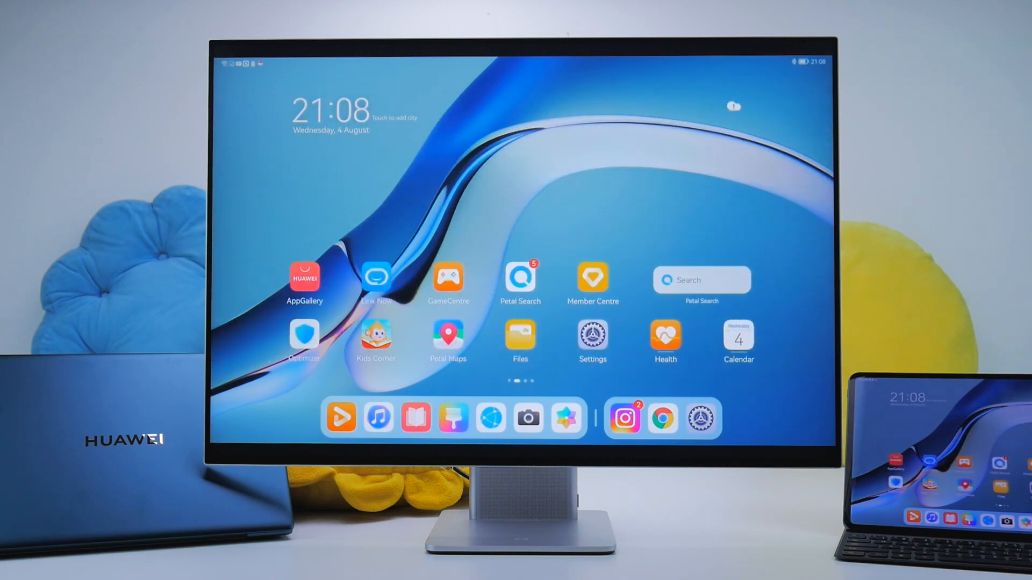
scroll("left", 3)
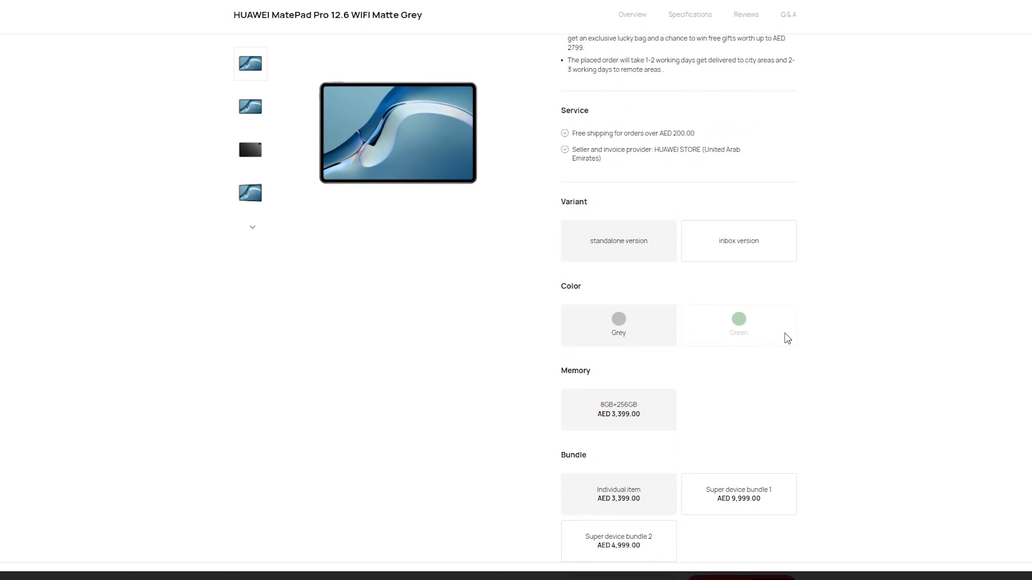
- Compare Super device bundle 1 and Individual item, then select Super device bundle 2 with MateView 28.2"
scroll("down", 3)
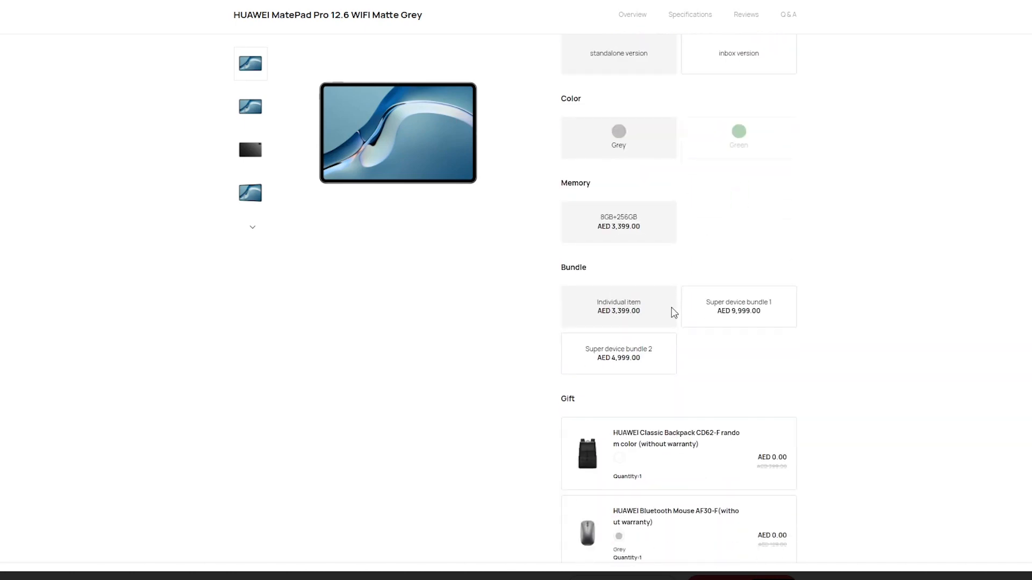
left_click(737, 306)
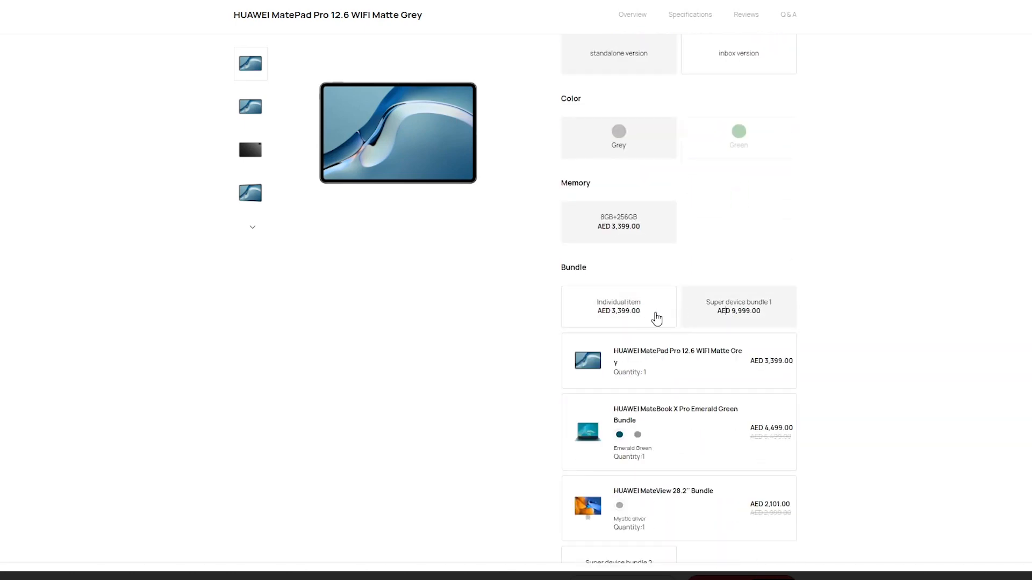
scroll("down", 3)
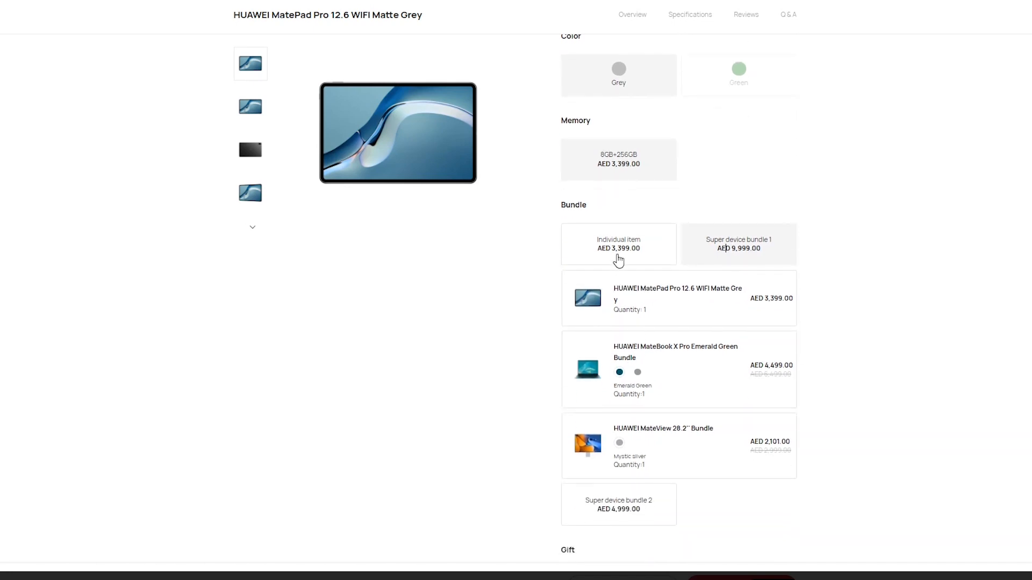
left_click(618, 505)
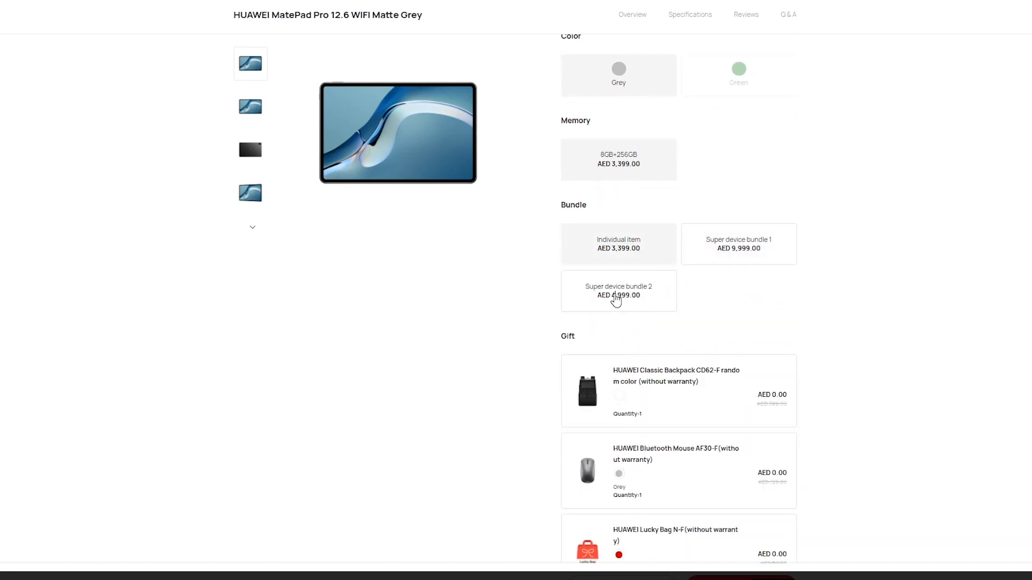
left_click(618, 292)
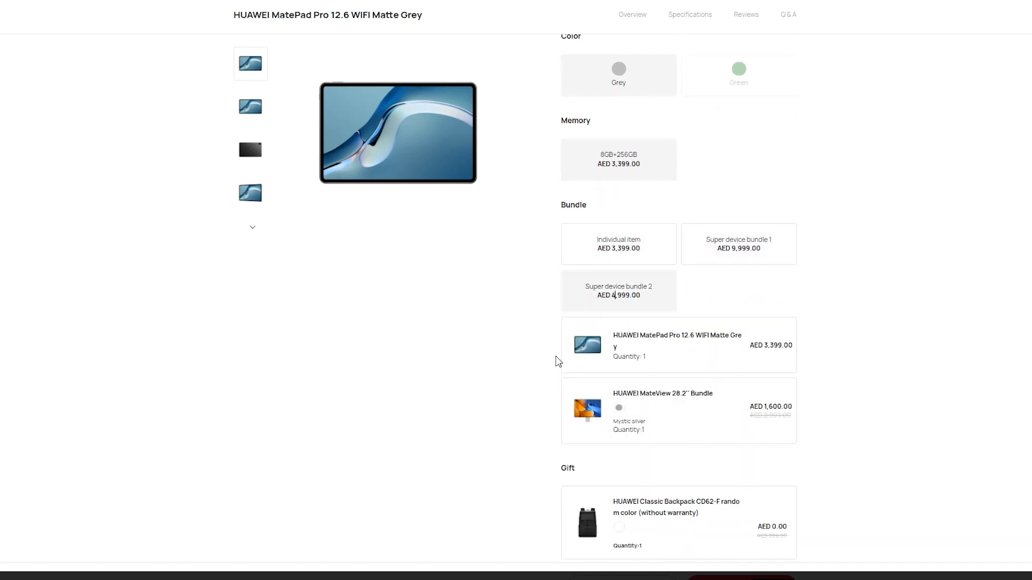